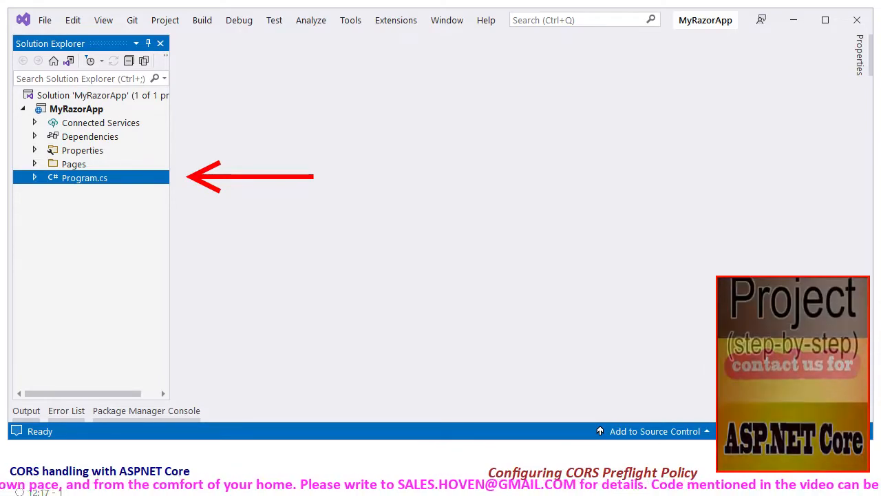
Open Program.cs from Solution Explorer to show the MyRazorApp CORS default policy setup.
double_click(84, 177)
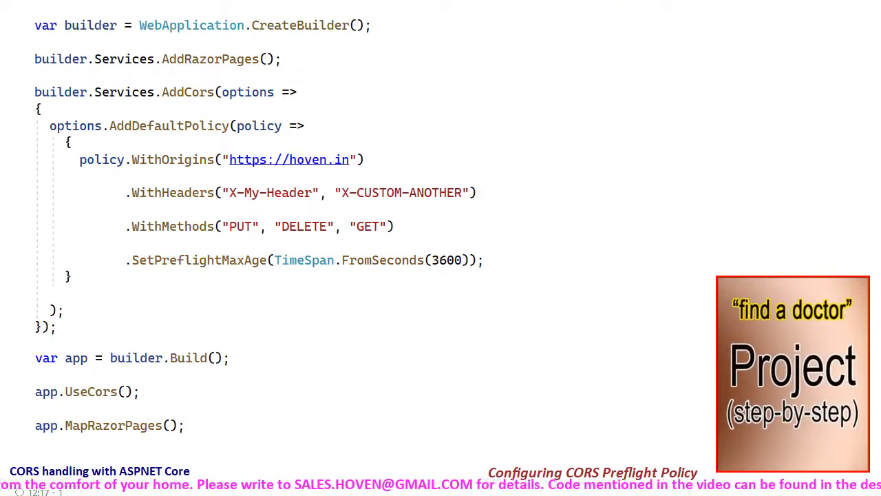